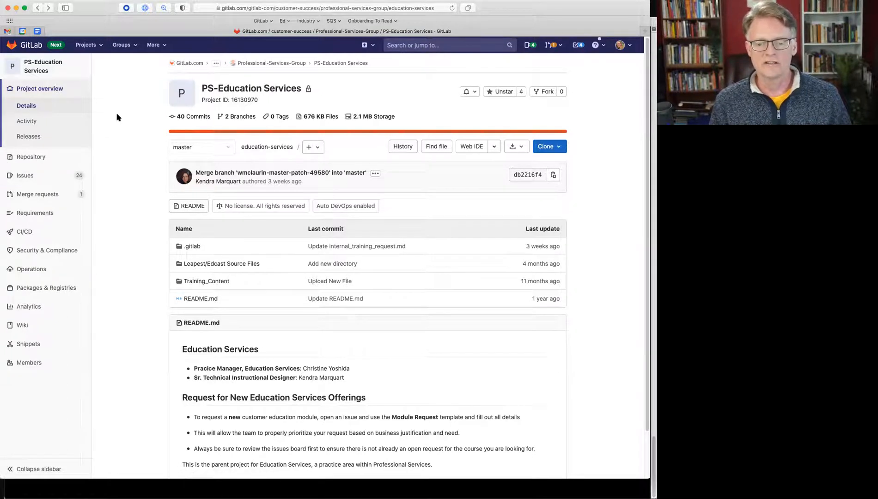
{"action": "mouse_move", "coordinate": [301, 79]}
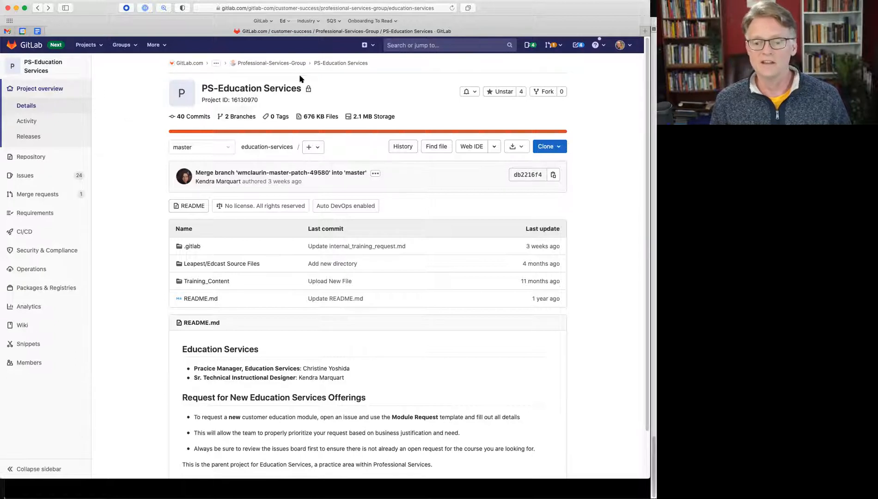
{"action": "mouse_move", "coordinate": [278, 108]}
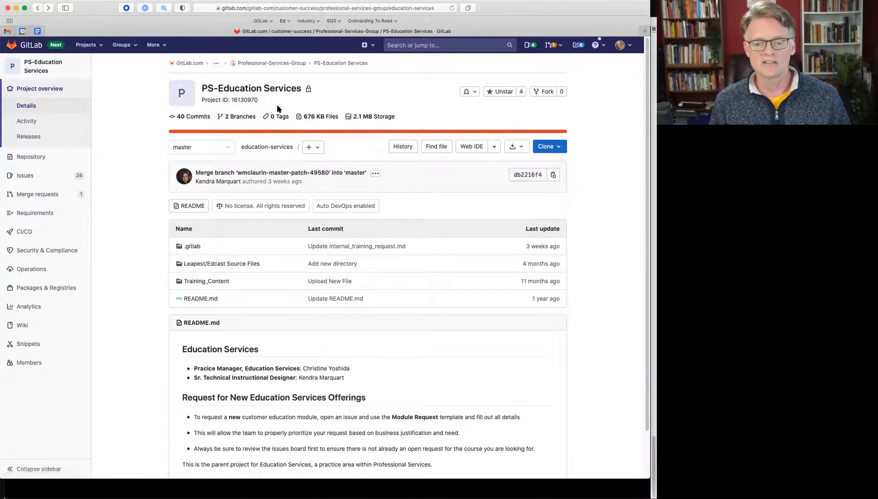
{"action": "mouse_move", "coordinate": [146, 123]}
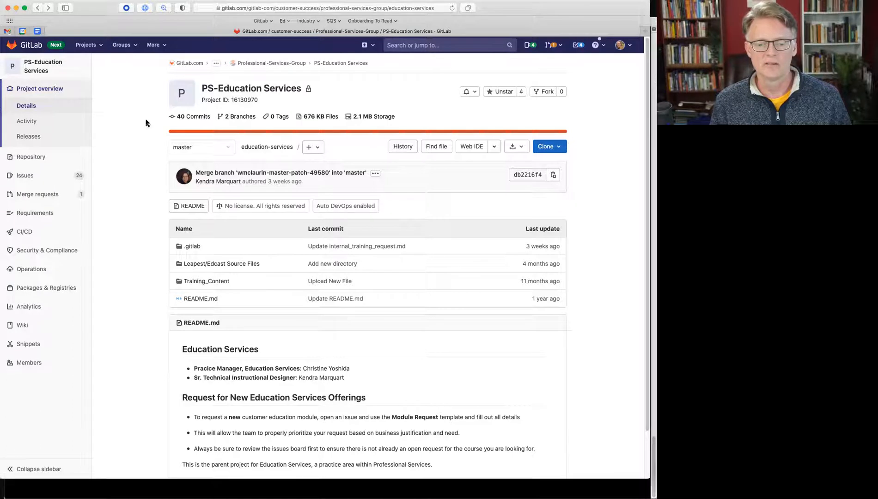
Step: Show the Switch branch/tag list from the master branch dropdown on the project overview
{"action": "left_click", "coordinate": [200, 147]}
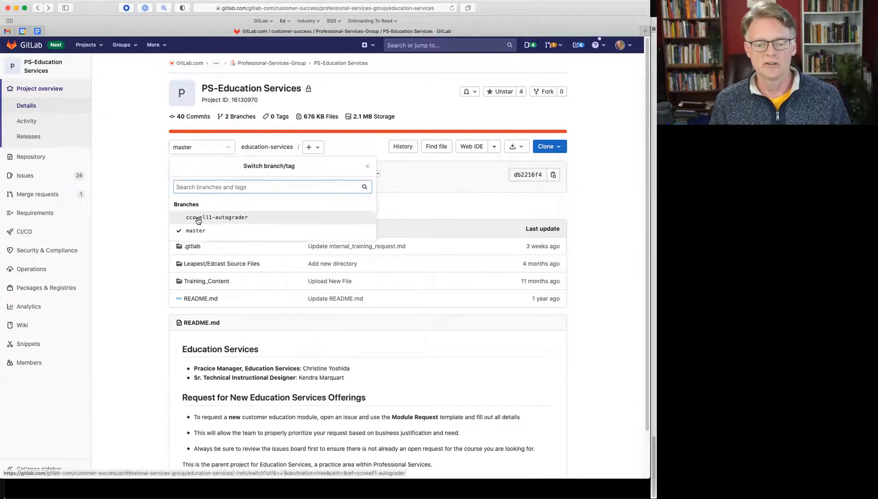
Step: Switch the repository view to the ccowell1-autograder branch showing the autograder folder
{"action": "left_click", "coordinate": [216, 217]}
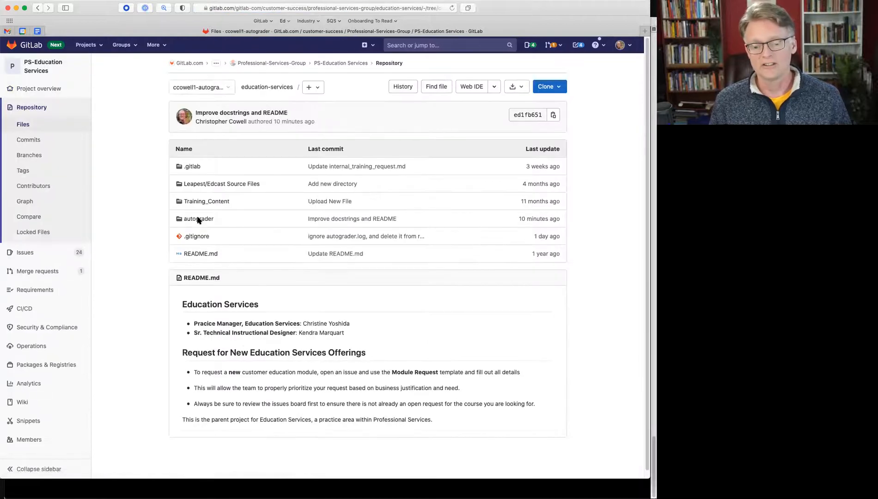
{"action": "mouse_move", "coordinate": [145, 206]}
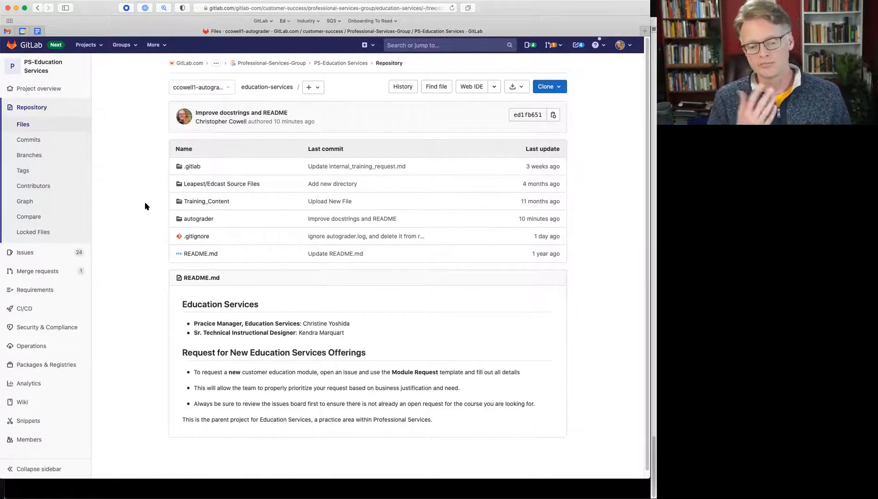
{"action": "mouse_move", "coordinate": [198, 218]}
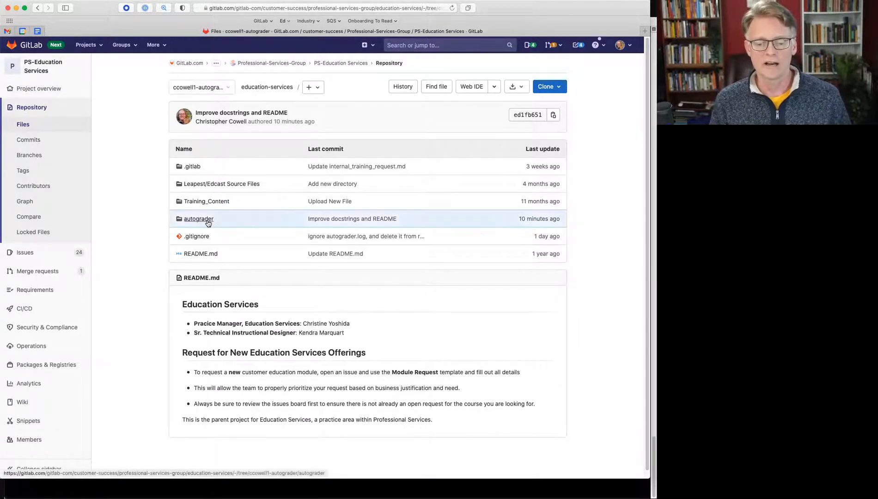
Step: Enter the autograder folder and read its README down to the How to run section
{"action": "left_click", "coordinate": [198, 218]}
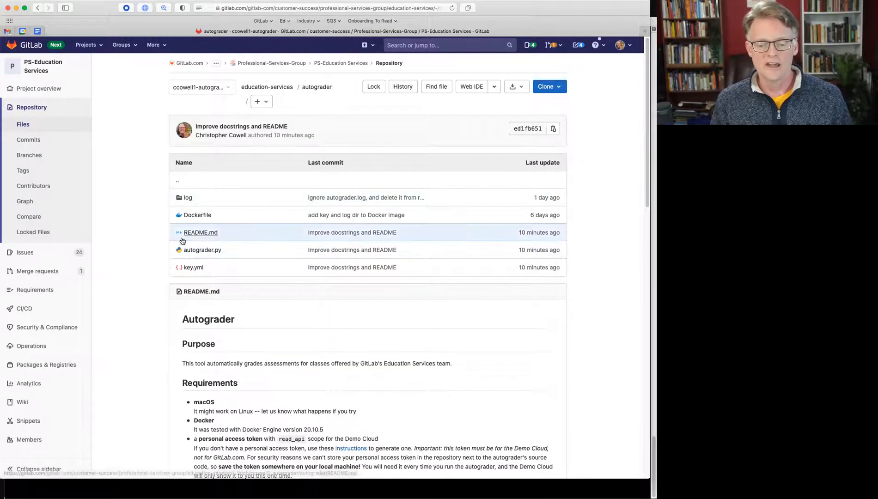
{"action": "scroll", "scroll_direction": "down", "scroll_amount": 3}
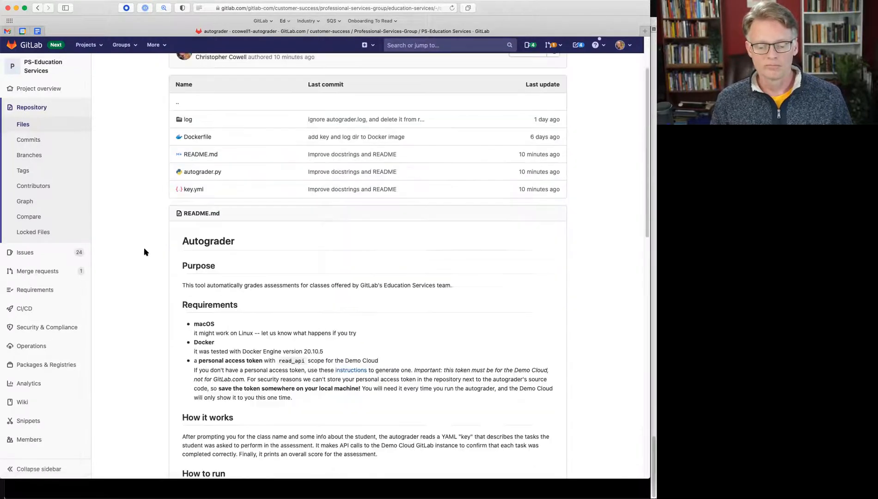
{"action": "scroll", "scroll_direction": "down", "scroll_amount": 3}
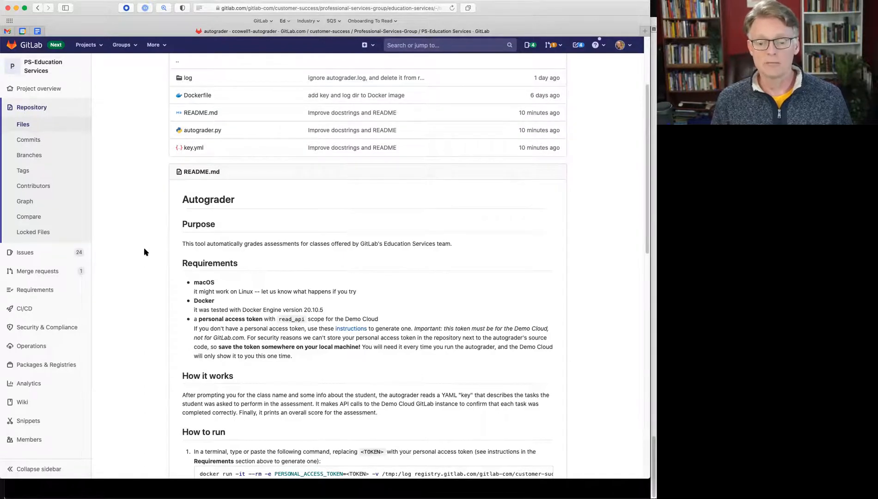
{"action": "scroll", "scroll_direction": "down", "scroll_amount": 3}
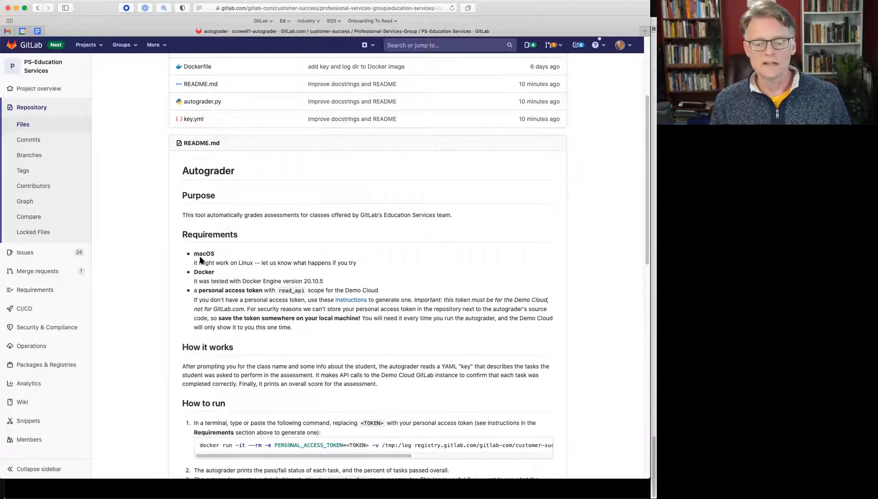
{"action": "mouse_move", "coordinate": [197, 257]}
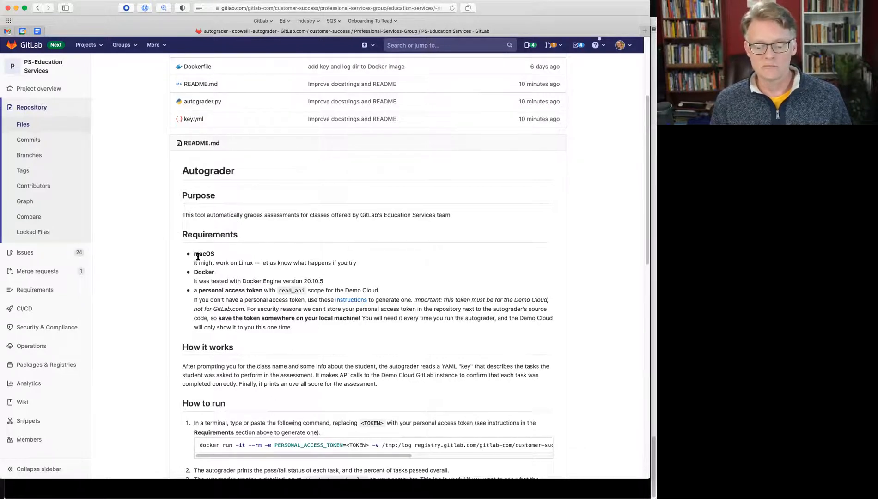
{"action": "scroll", "scroll_direction": "down", "scroll_amount": 3}
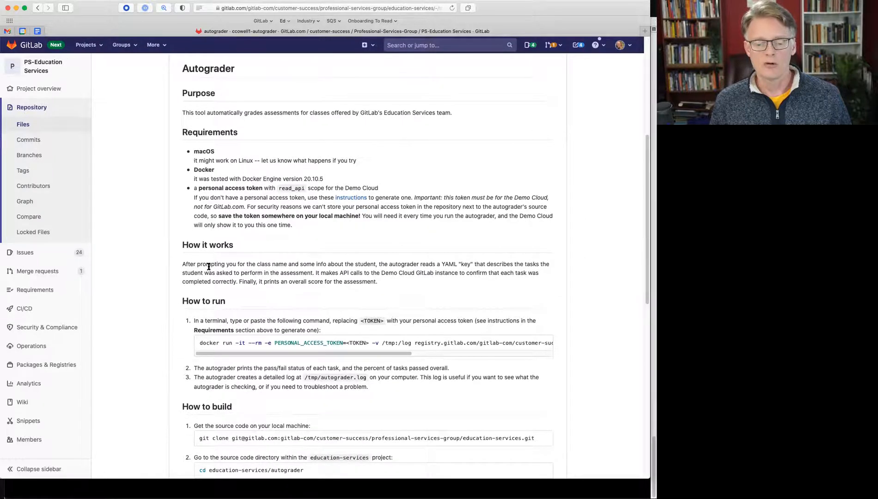
{"action": "scroll", "scroll_direction": "down", "scroll_amount": 3}
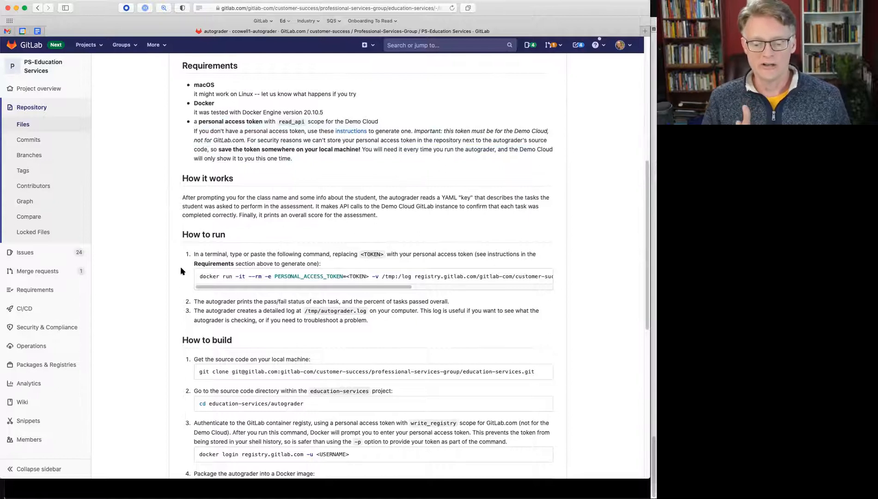
Step: Read the README further past How to build to the Limitations and Key syntax sections
{"action": "scroll", "scroll_direction": "down", "scroll_amount": 3}
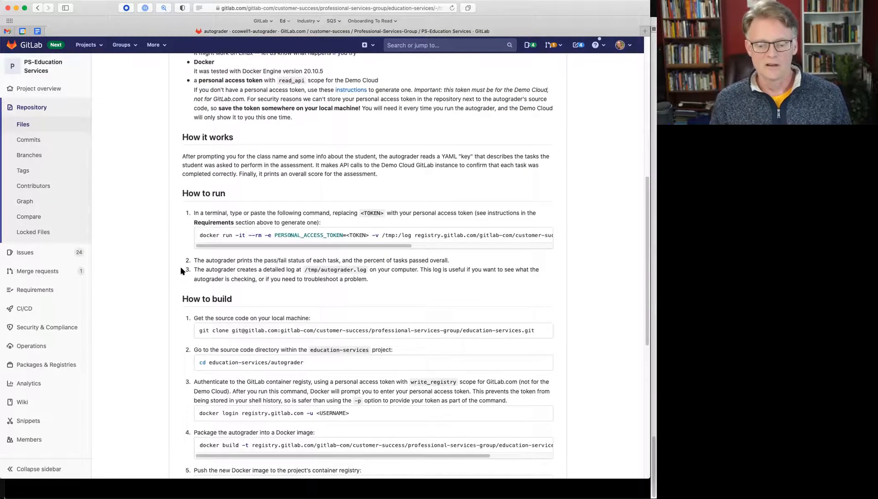
{"action": "scroll", "scroll_direction": "down", "scroll_amount": 3}
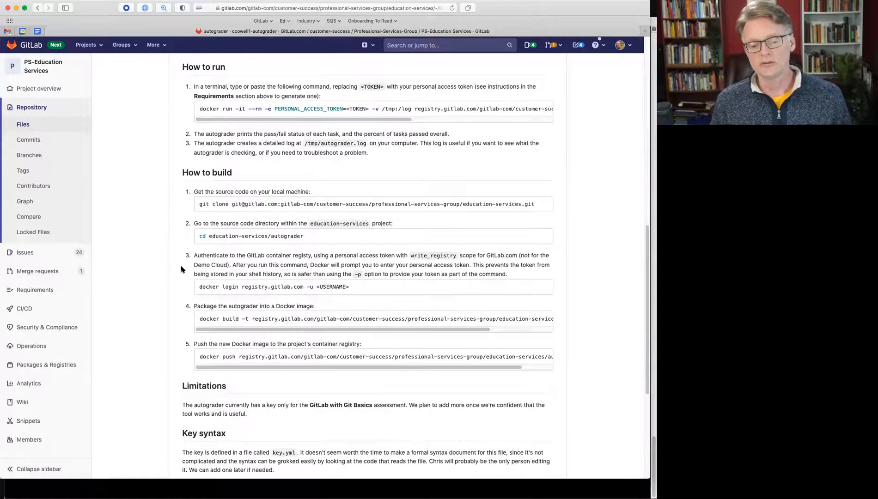
{"action": "mouse_move", "coordinate": [206, 219]}
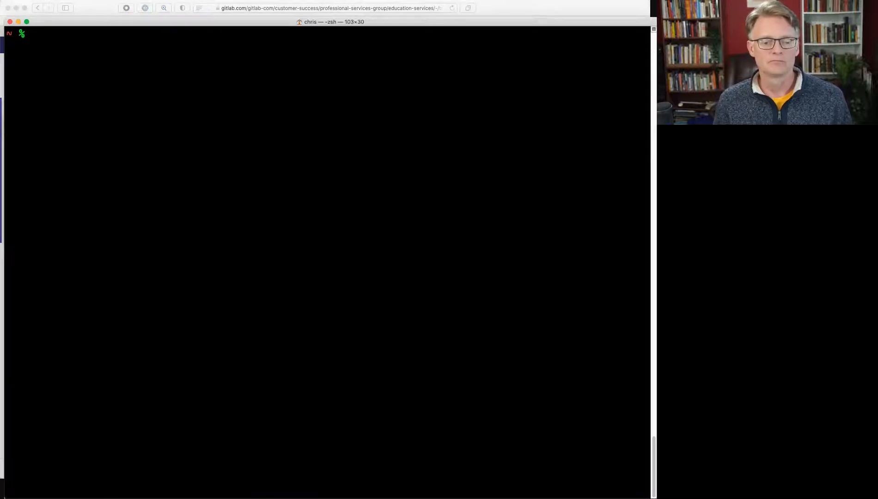
Step: Enter the docker run -it --rm command with PERSONAL_ACCESS_TOKEN=$CHRIS_TOKEN and -v /tmp:/log for autograder:latest
{"action": "type", "text": "docker run -it --rm -e PERSONAL_ACCESS_TOKEN=$CHRIS_TOKEN -v /tmp:/log registry.gitlab.com/gitlab-com/customer-success/professional-services-group/education-services/autograder:latest"}
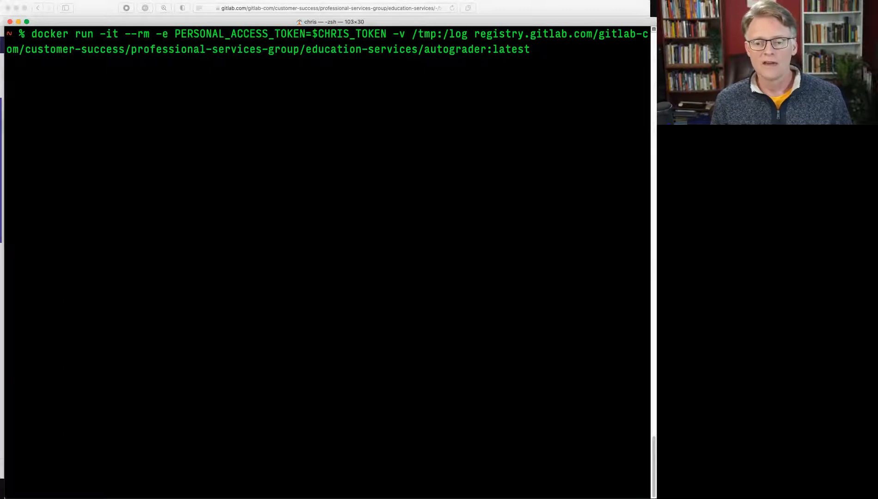
{"action": "double_click", "coordinate": [359, 33]}
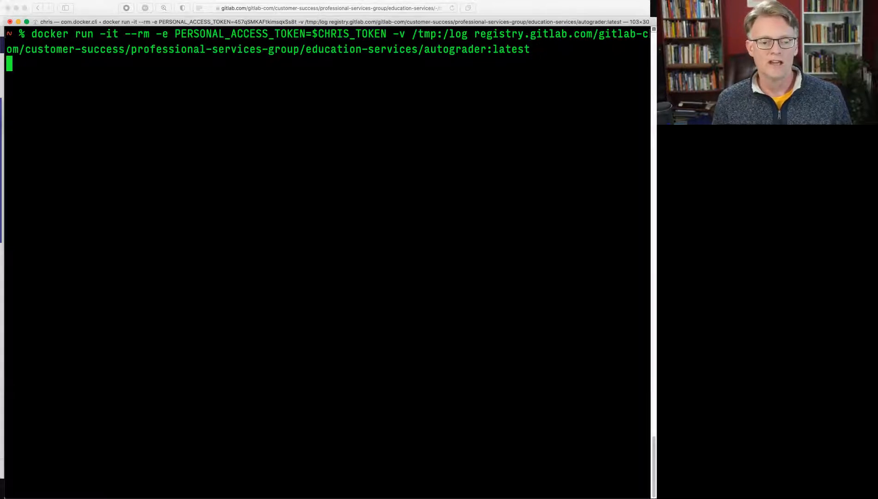
{"action": "key", "text": "enter"}
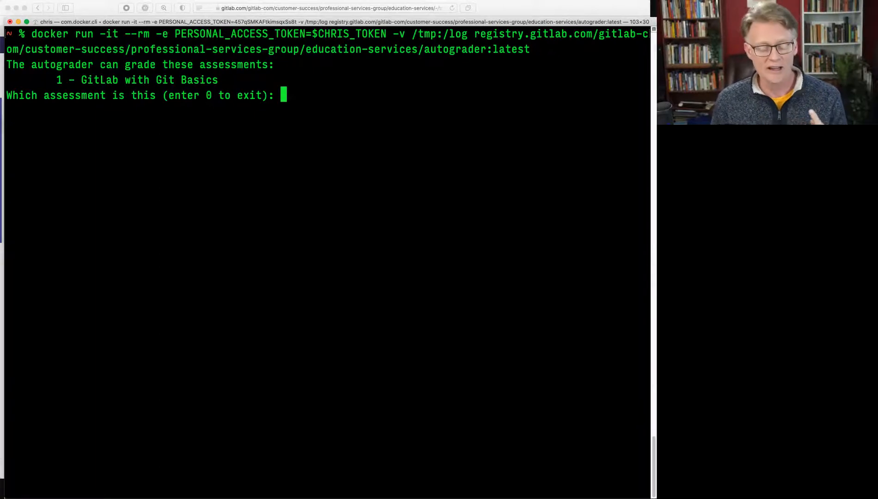
{"action": "type", "text": "1"}
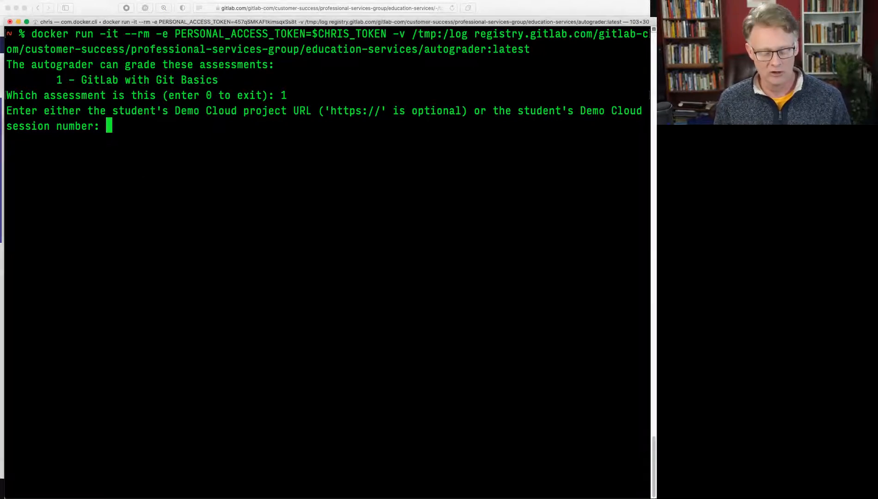
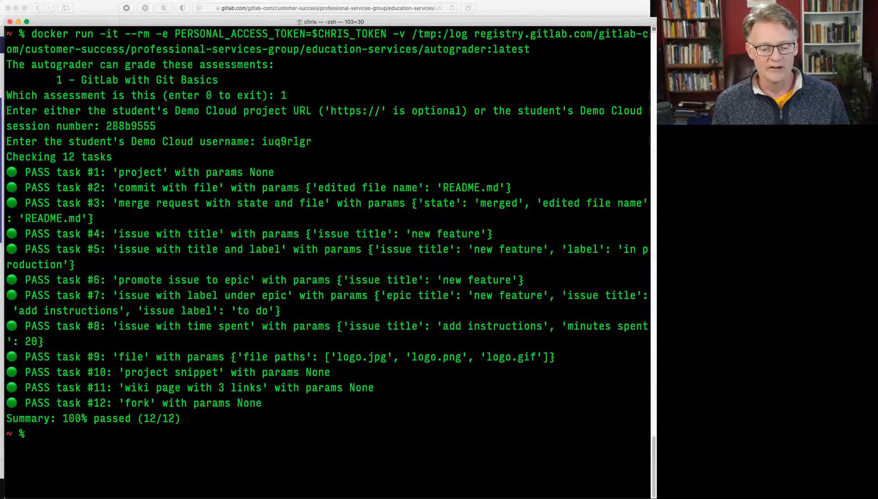
Step: Highlight the Summary: 100% passed (12/12) line in the grading output
{"action": "left_click_drag", "start_coordinate": [44, 418], "coordinate": [180, 418]}
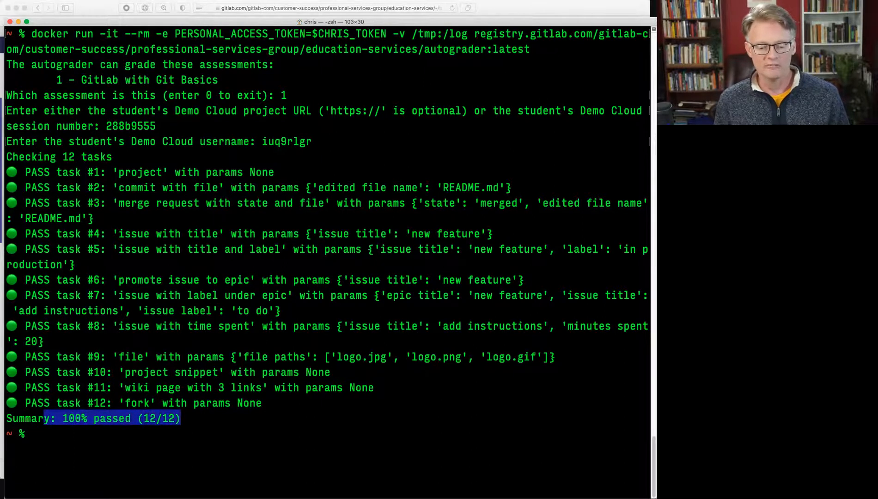